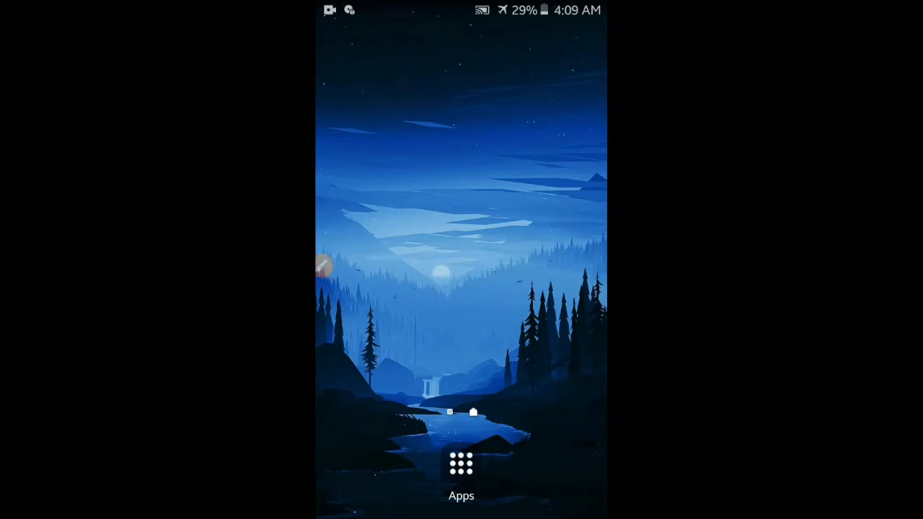
Open the app drawer listing all installed apps from the home screen.
{"action": "left_click_drag", "start_coordinate": [461, 11], "coordinate": [461, 288]}
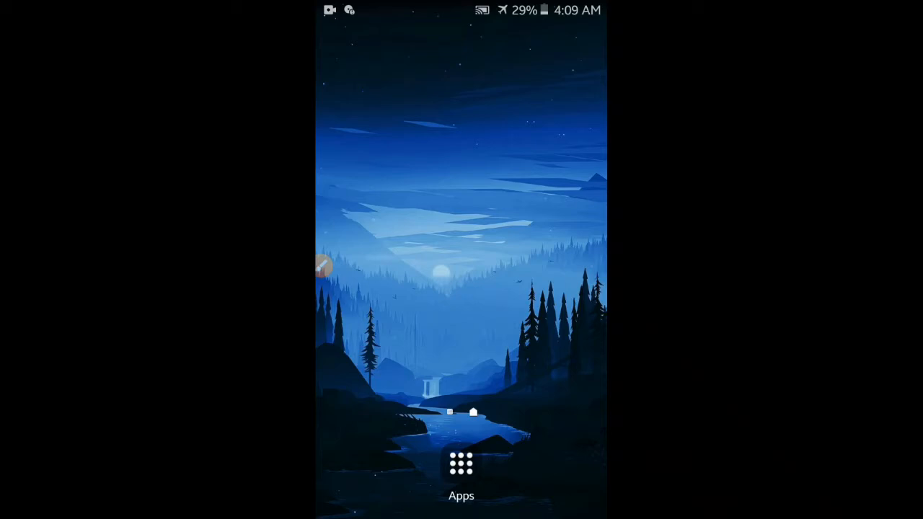
{"action": "left_click", "coordinate": [461, 464]}
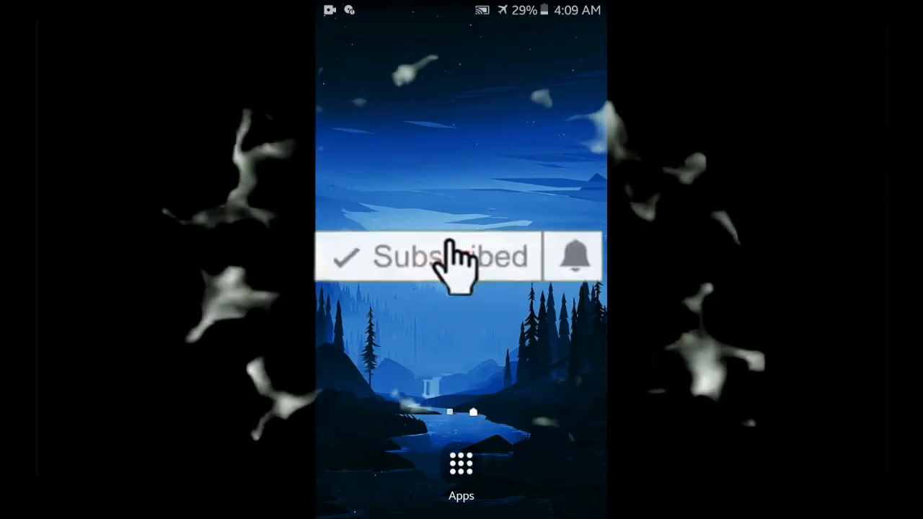
{"action": "mouse_move", "coordinate": [584, 274]}
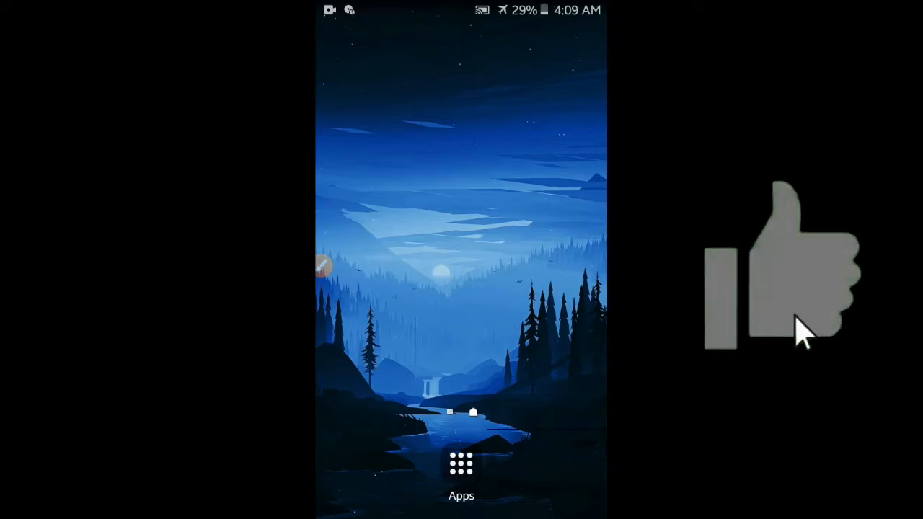
{"action": "left_click", "coordinate": [461, 464]}
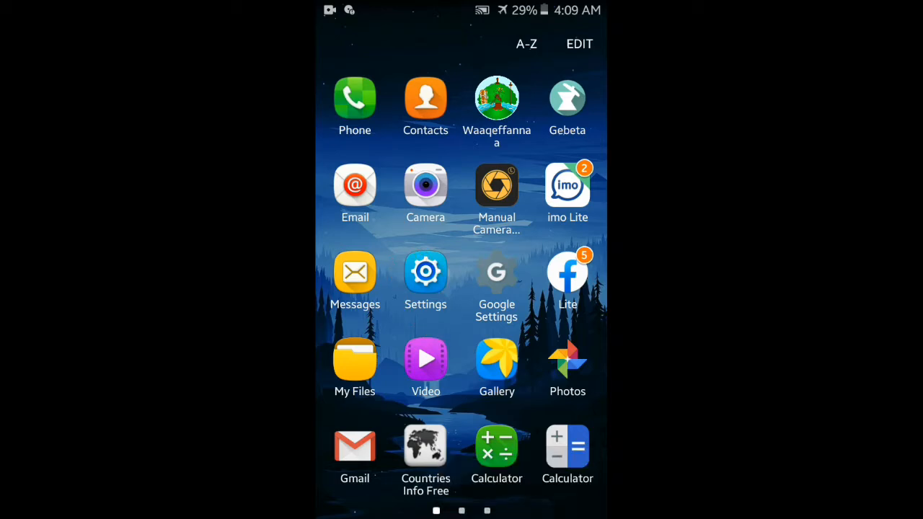
Open Settings and search for 'app' to list Applications and Application manager results.
{"action": "left_click", "coordinate": [425, 271]}
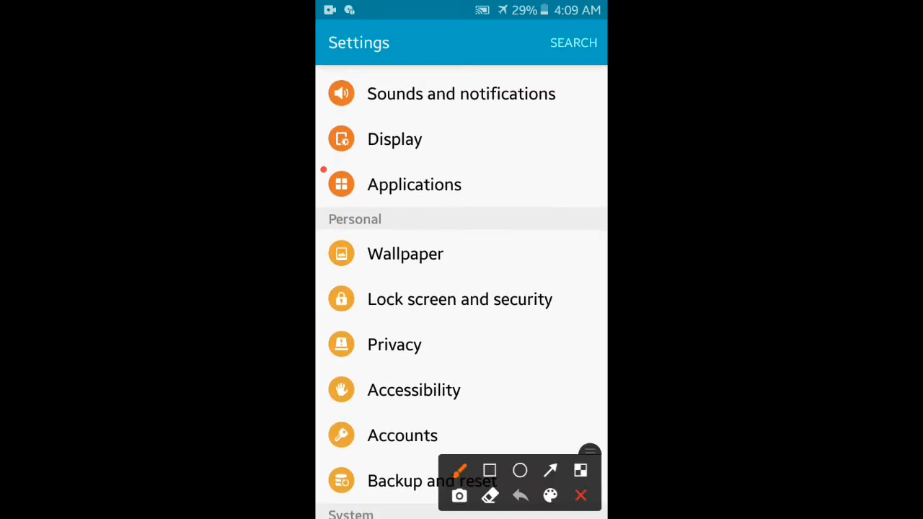
{"action": "left_click_drag", "start_coordinate": [324, 174], "coordinate": [505, 216]}
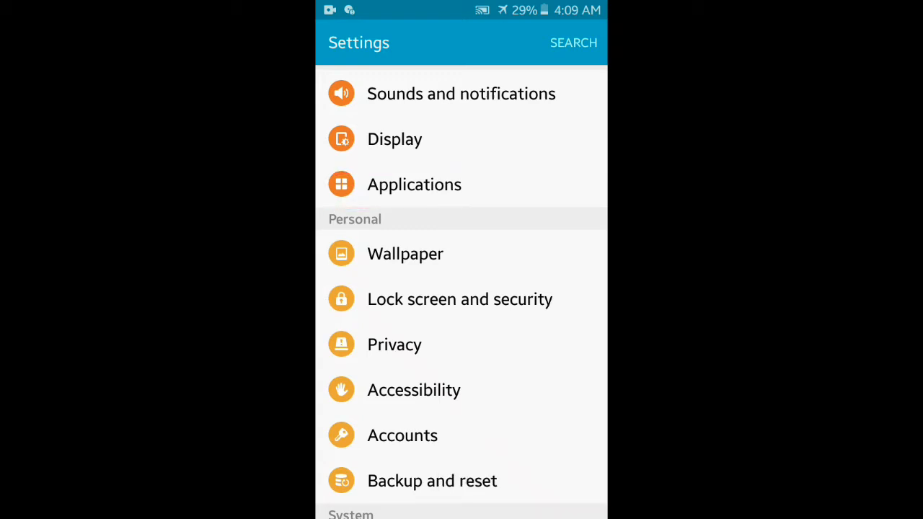
{"action": "left_click", "coordinate": [574, 43]}
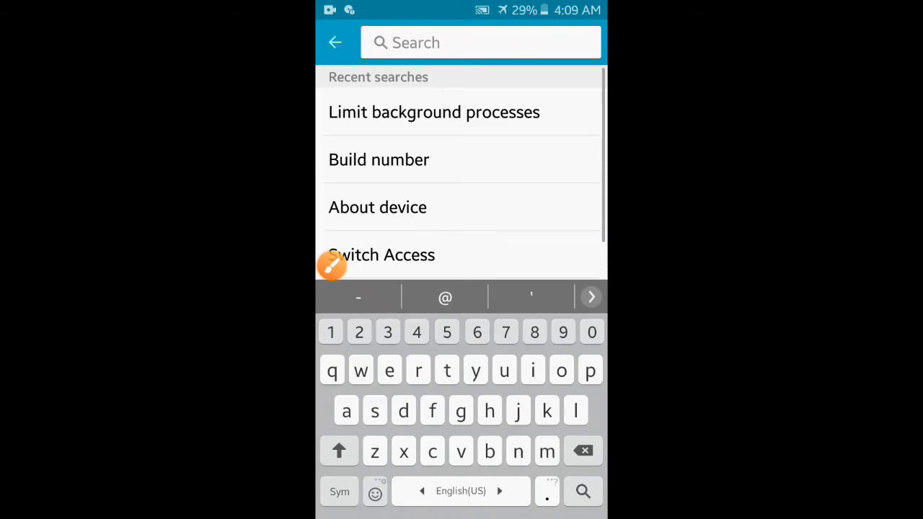
{"action": "type", "text": "app"}
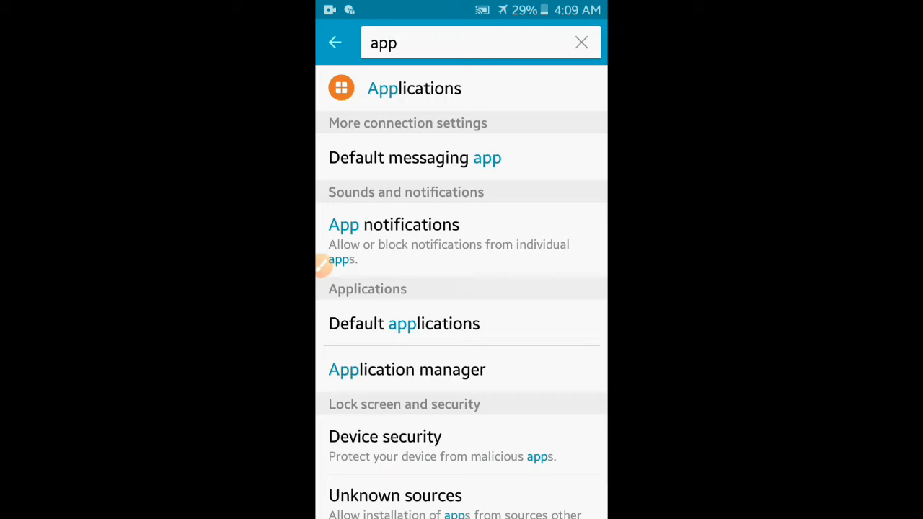
Open Application manager's Downloaded list and scroll through apps with their storage sizes.
{"action": "left_click", "coordinate": [413, 87]}
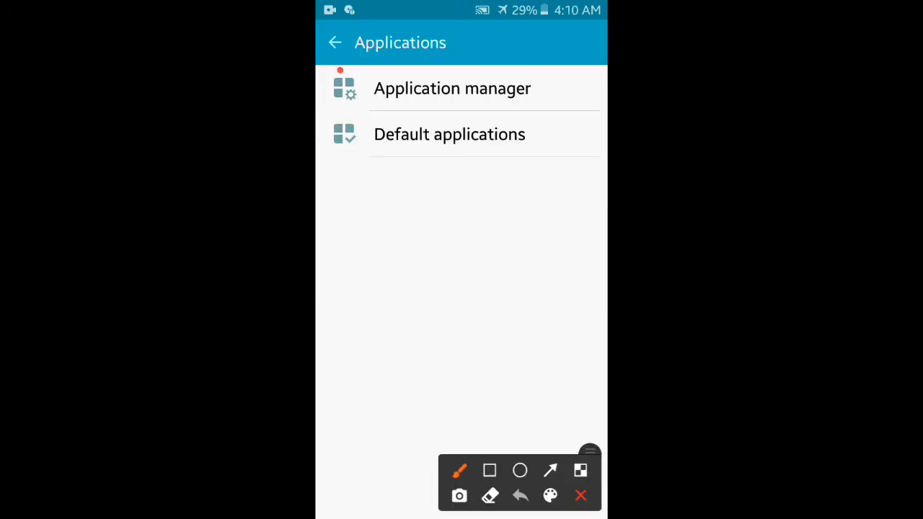
{"action": "left_click", "coordinate": [580, 496]}
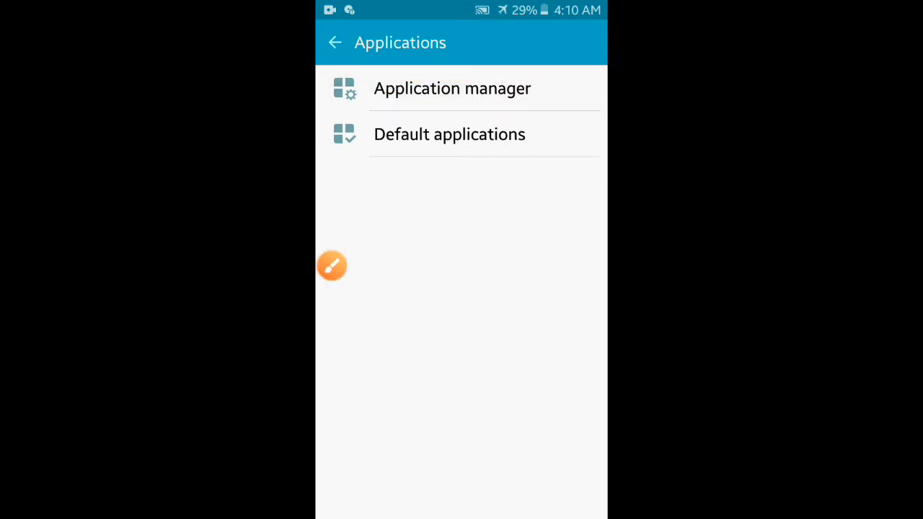
{"action": "left_click", "coordinate": [453, 88]}
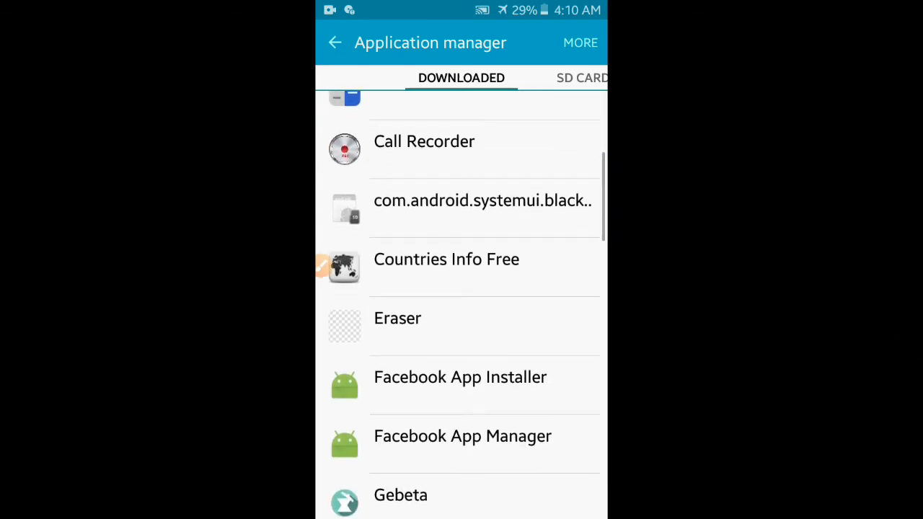
{"action": "scroll", "scroll_direction": "down", "scroll_amount": 3}
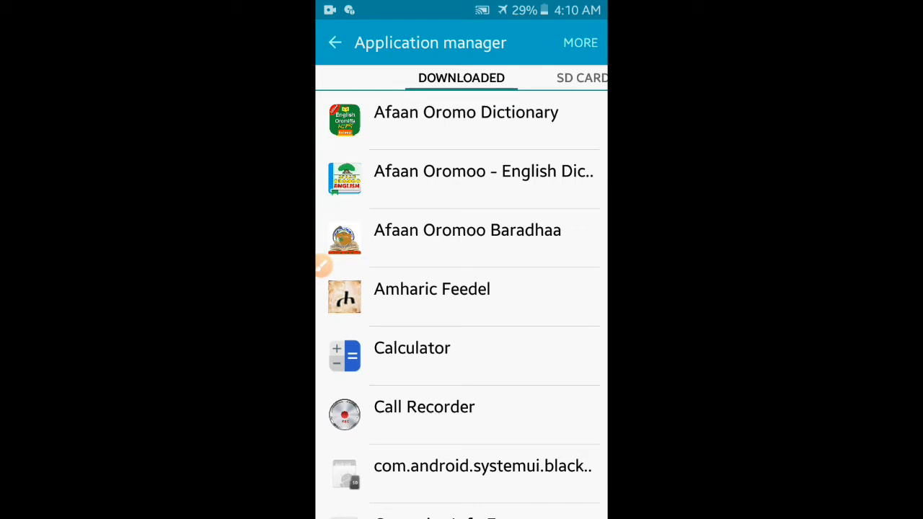
{"action": "scroll", "scroll_direction": "down", "scroll_amount": 3}
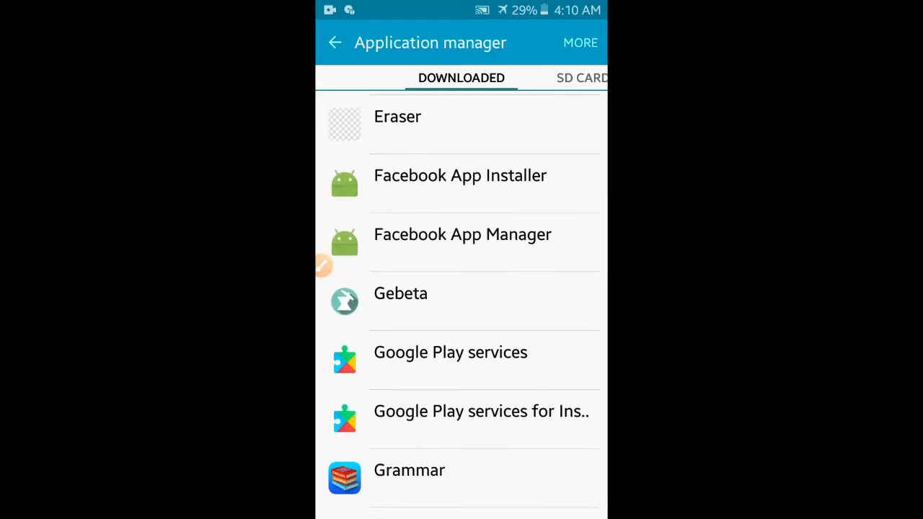
{"action": "left_click", "coordinate": [323, 266]}
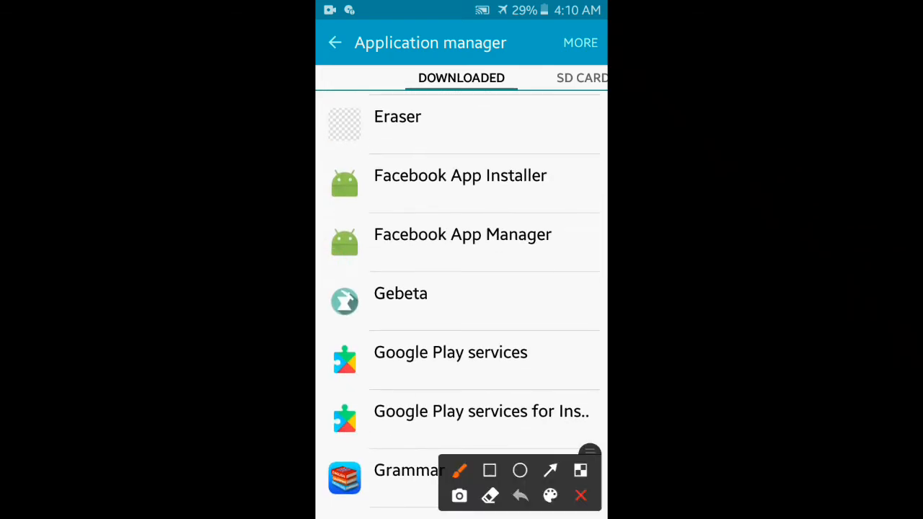
{"action": "scroll", "scroll_direction": "up", "scroll_amount": 3}
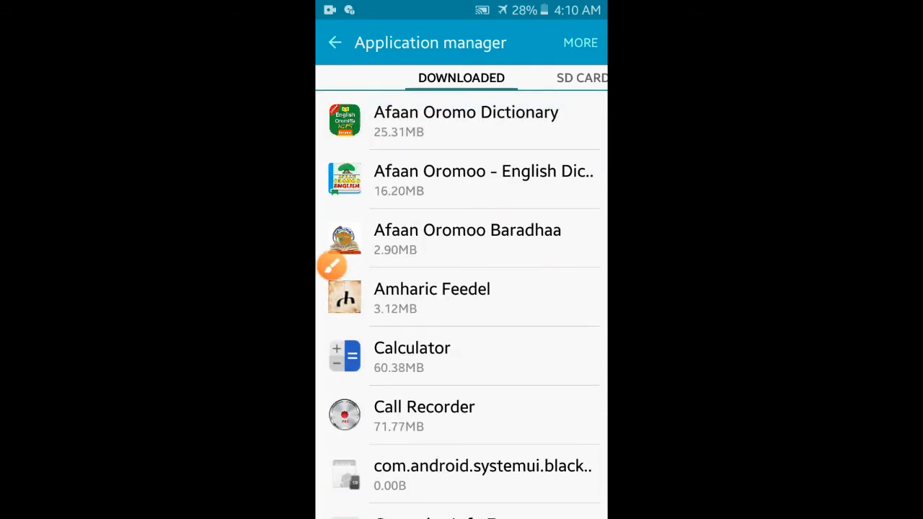
Clear Afaan Oromo Dictionary's data, reducing it to 21.66MB, and return to the app list.
{"action": "left_click", "coordinate": [464, 121]}
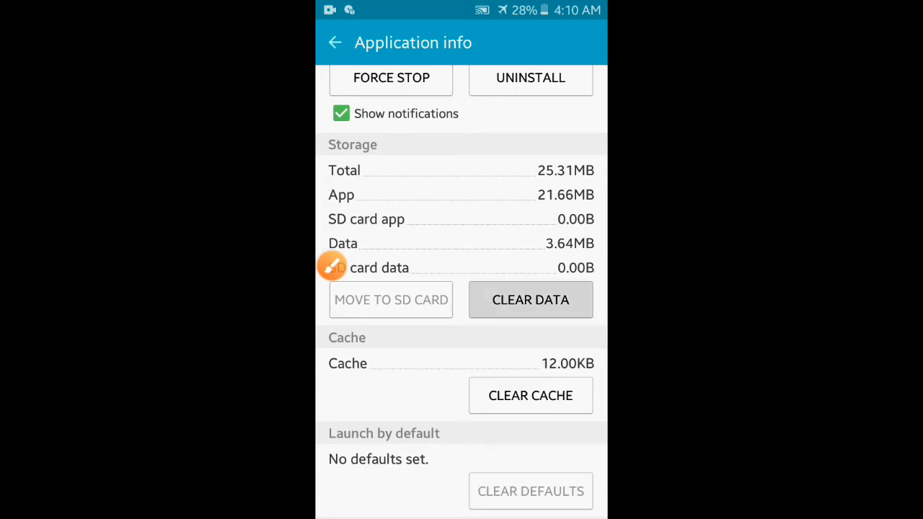
{"action": "left_click", "coordinate": [531, 300]}
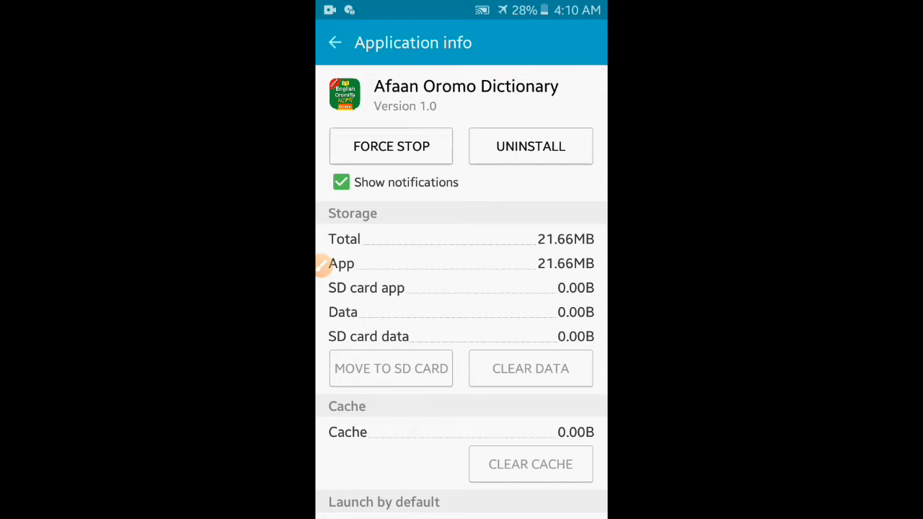
{"action": "left_click", "coordinate": [335, 43]}
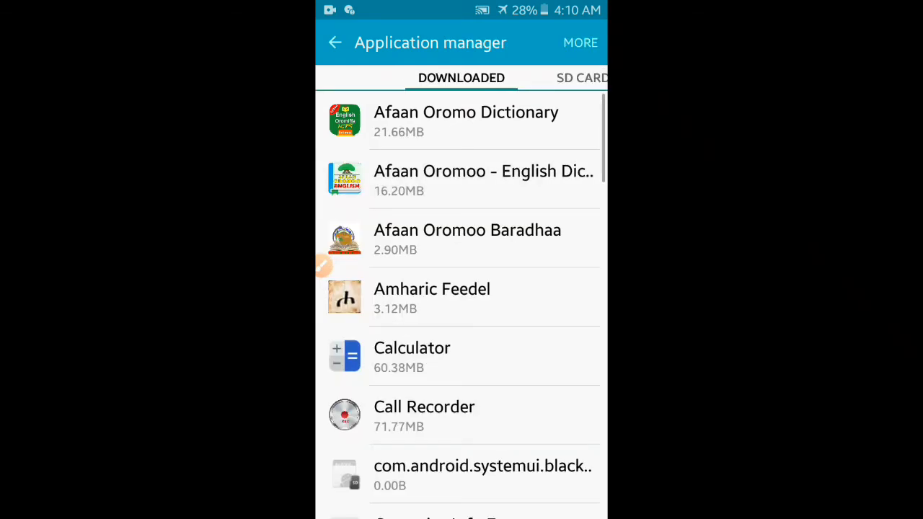
{"action": "scroll", "scroll_direction": "down", "scroll_amount": 3}
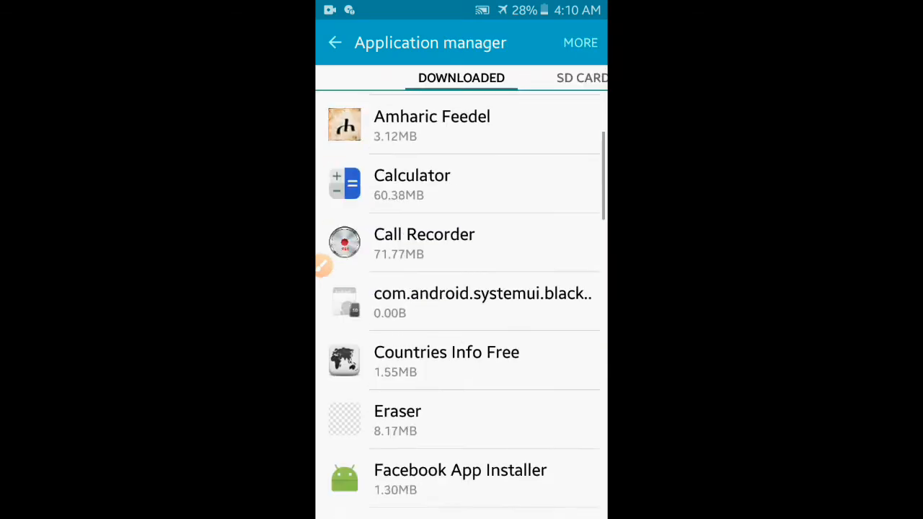
{"action": "scroll", "scroll_direction": "down", "scroll_amount": 3}
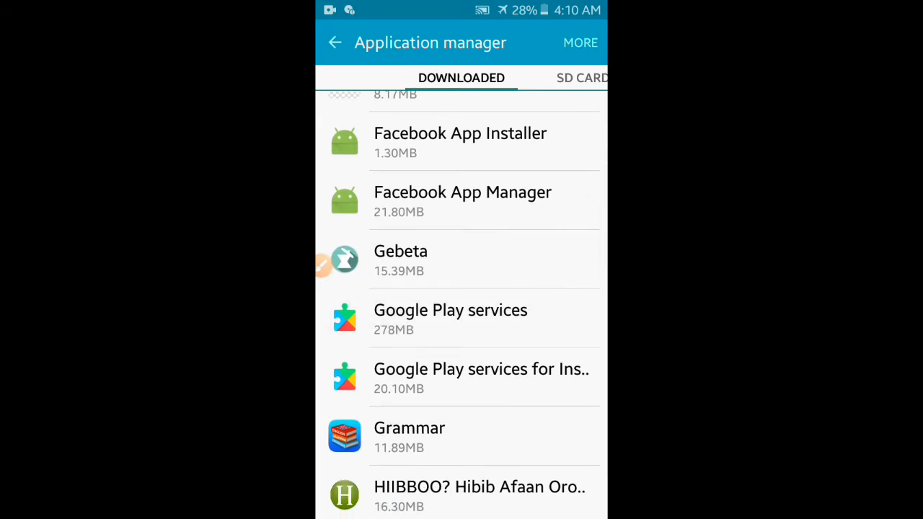
Clear all of Google Play services' 70.25MB stored data via Manage Storage and confirm deletion.
{"action": "left_click", "coordinate": [450, 318]}
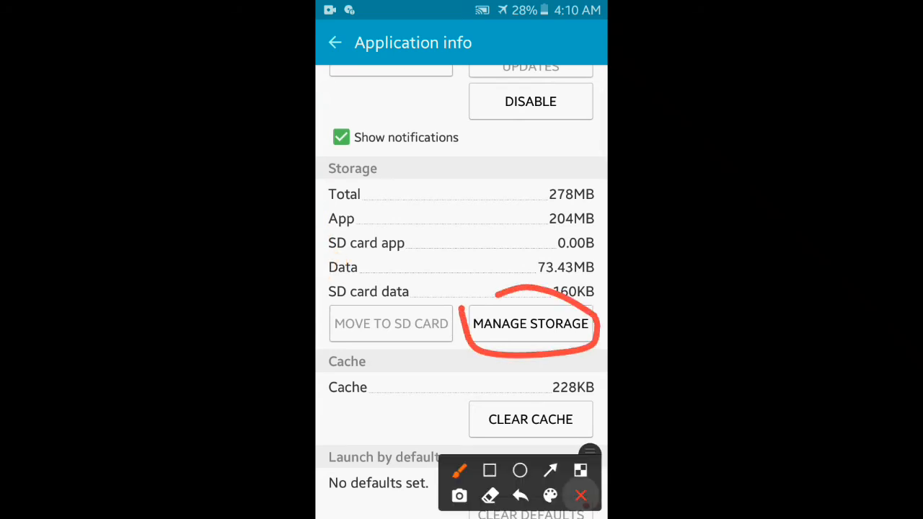
{"action": "left_click", "coordinate": [530, 323]}
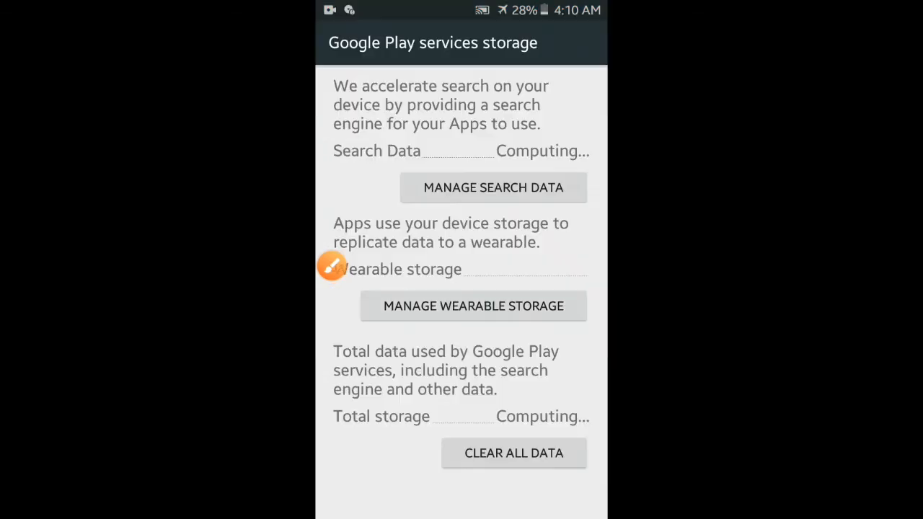
{"action": "left_click", "coordinate": [332, 266]}
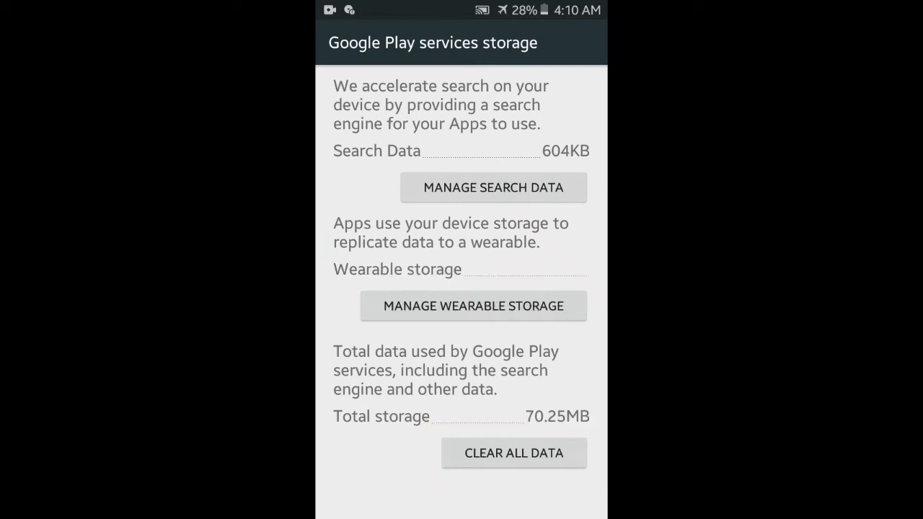
{"action": "left_click", "coordinate": [513, 453]}
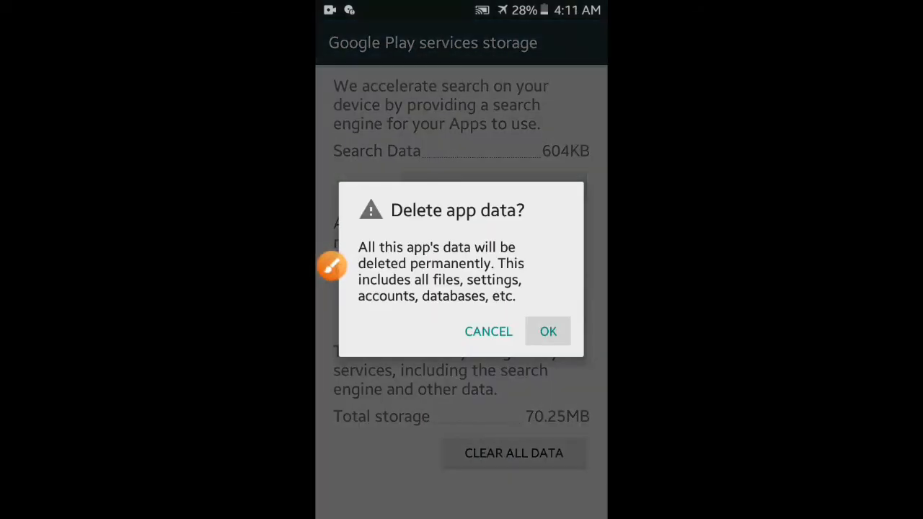
{"action": "left_click", "coordinate": [548, 331]}
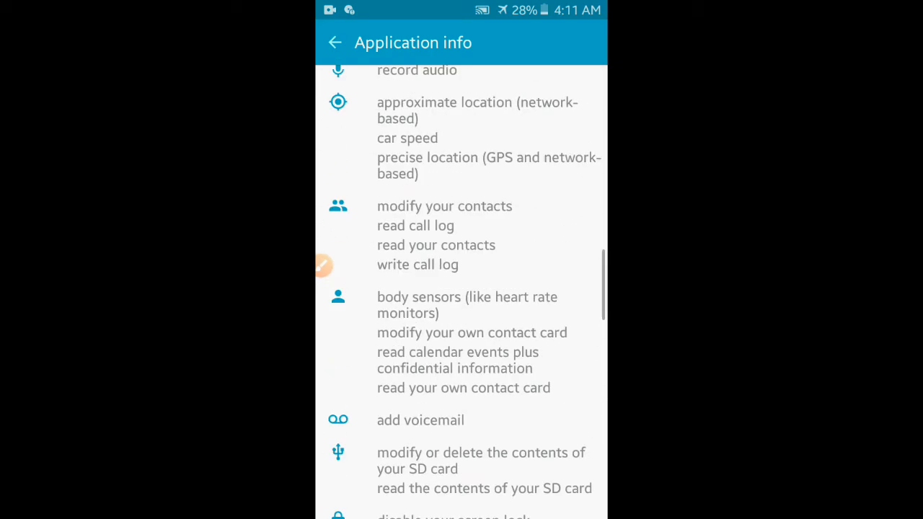
Sort downloaded apps by size and open PixelLab's 81.52MB storage details, then go back.
{"action": "left_click", "coordinate": [334, 41]}
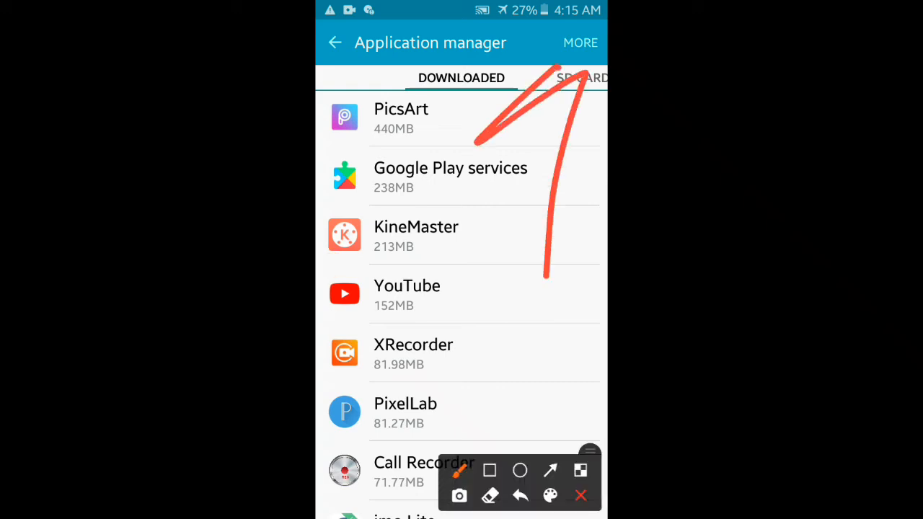
{"action": "left_click", "coordinate": [579, 44]}
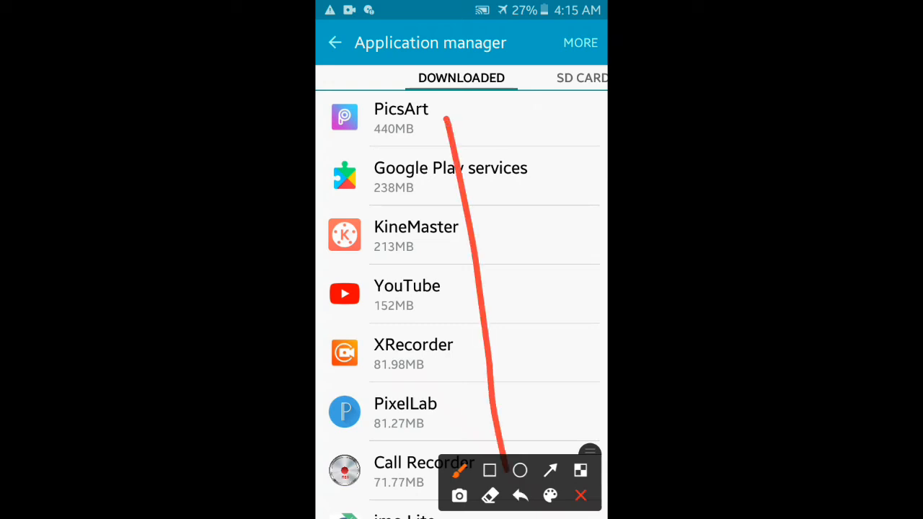
{"action": "left_click", "coordinate": [520, 496]}
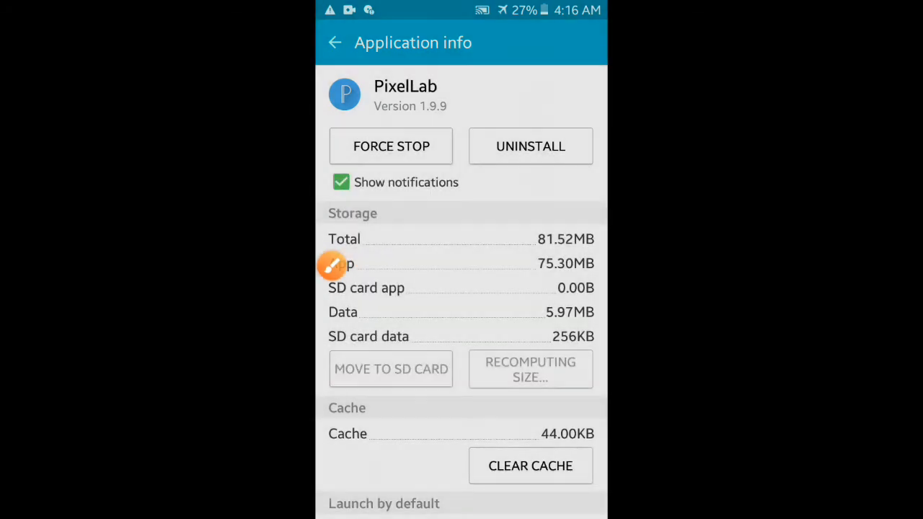
{"action": "left_click", "coordinate": [334, 42]}
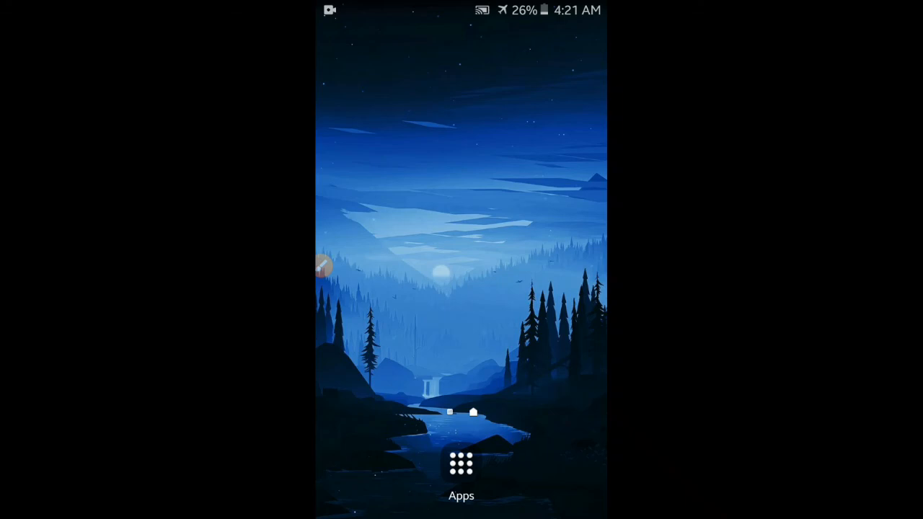
{"action": "left_click", "coordinate": [462, 464]}
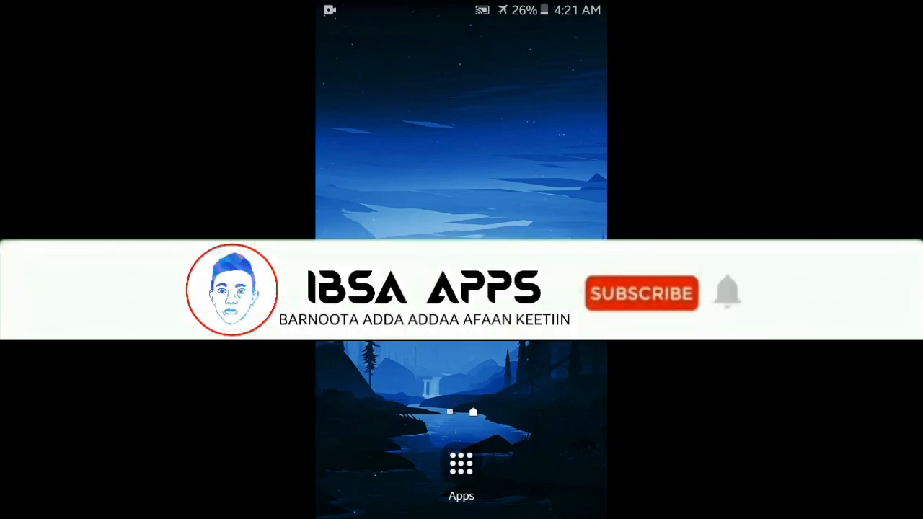
{"action": "left_click", "coordinate": [640, 294]}
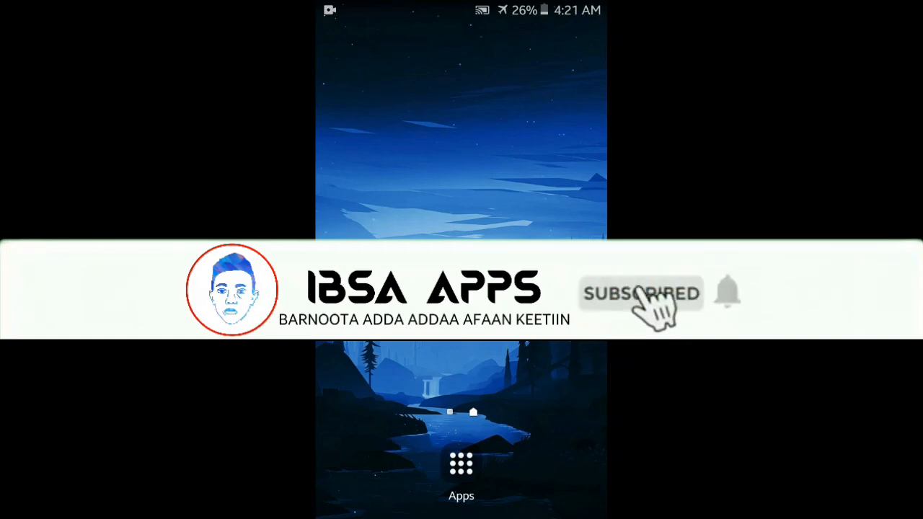